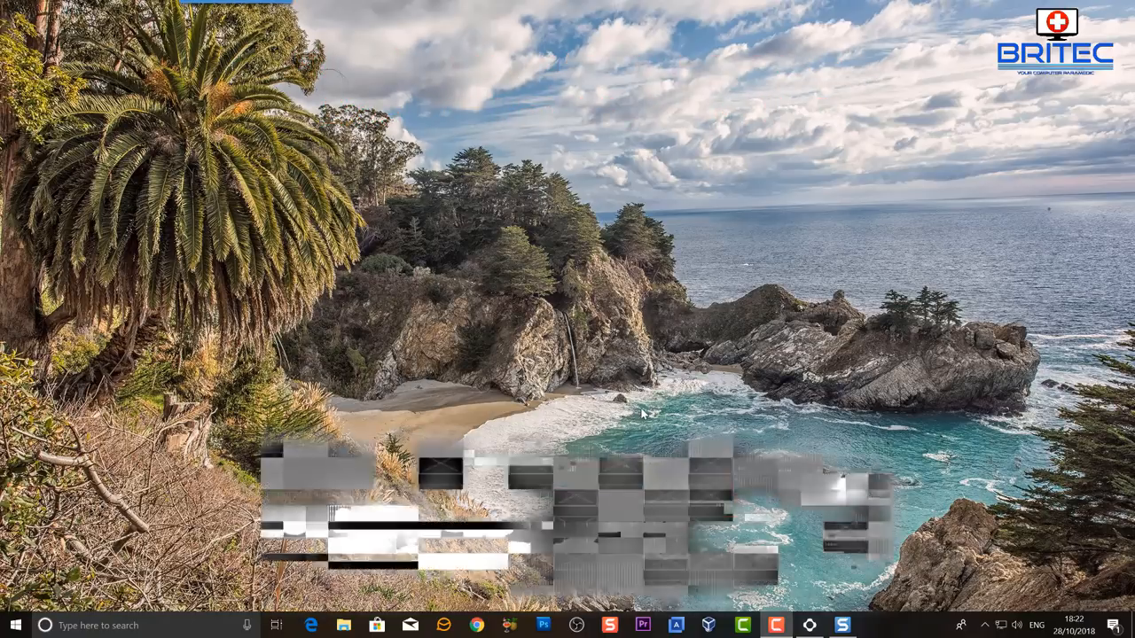
# Bring up This PC in File Explorer and select the backup (E:) drive
pyautogui.click(716, 510)
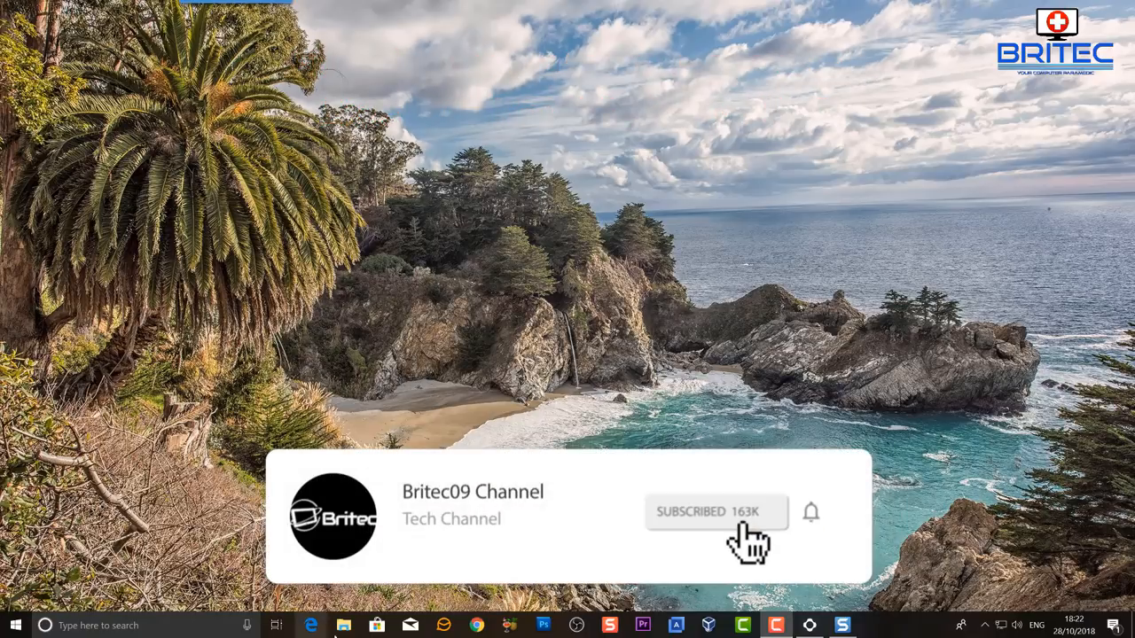
pyautogui.click(344, 624)
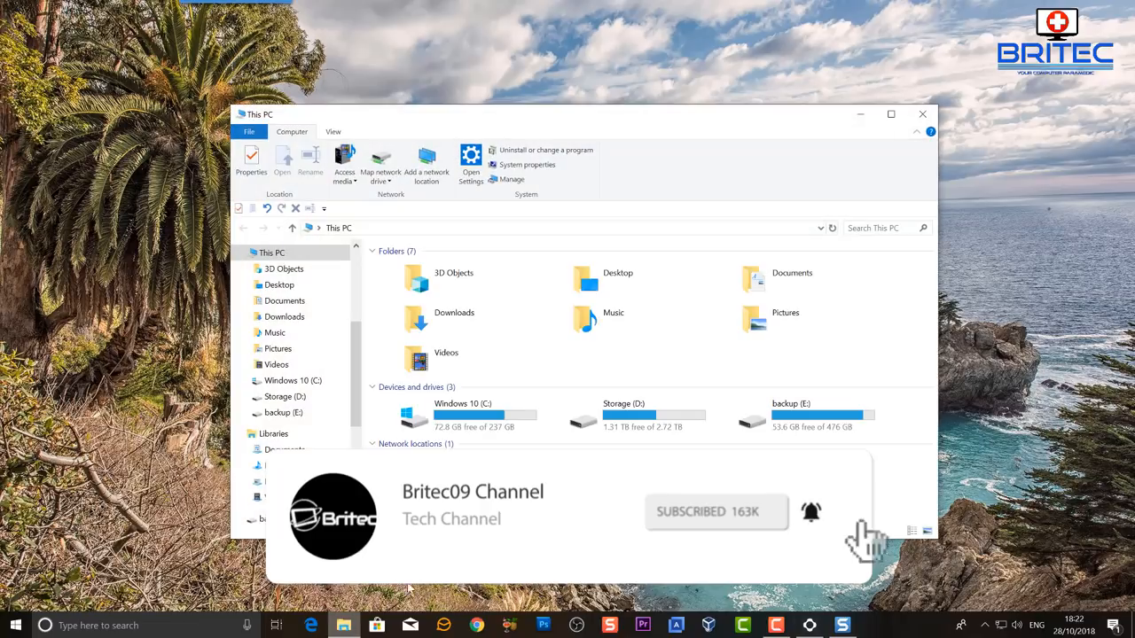
pyautogui.click(794, 415)
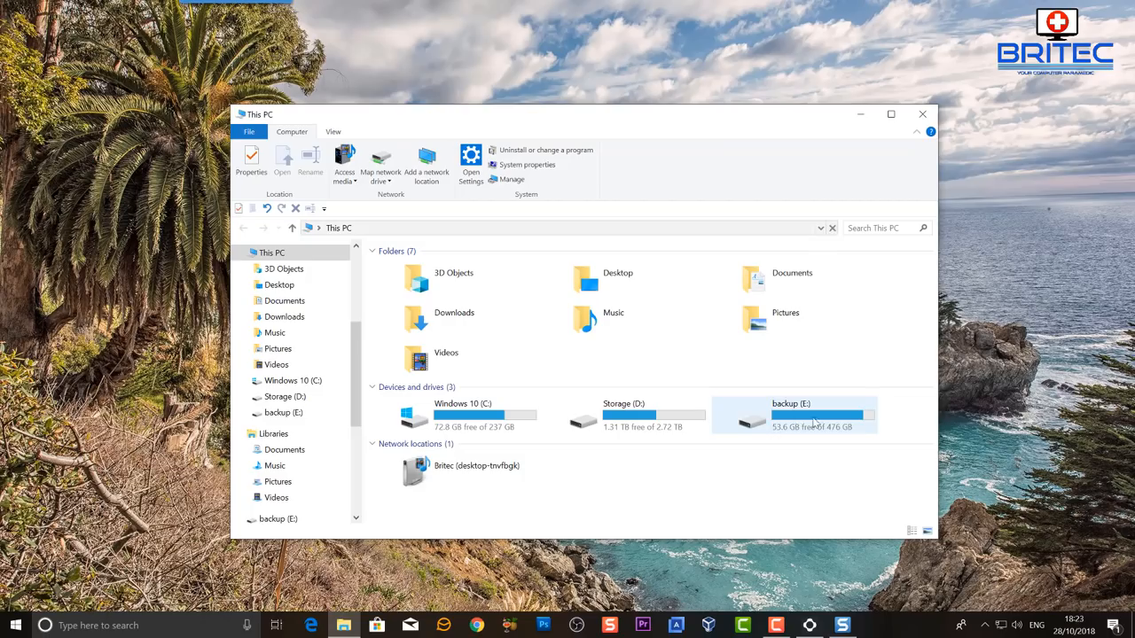
pyautogui.moveTo(815, 424)
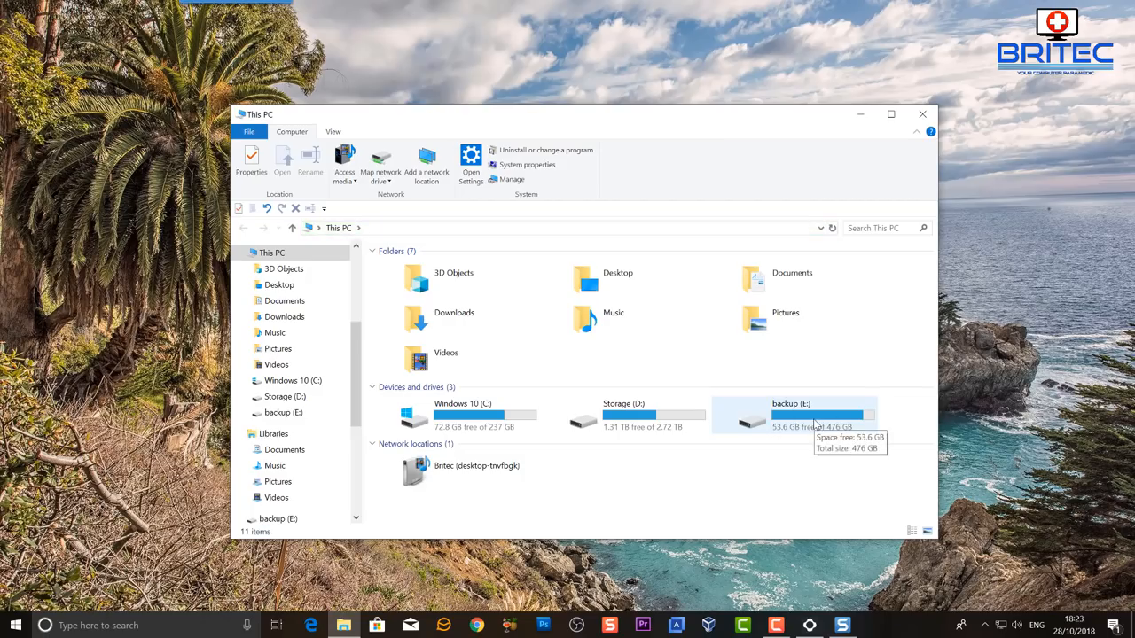
pyautogui.moveTo(802, 417)
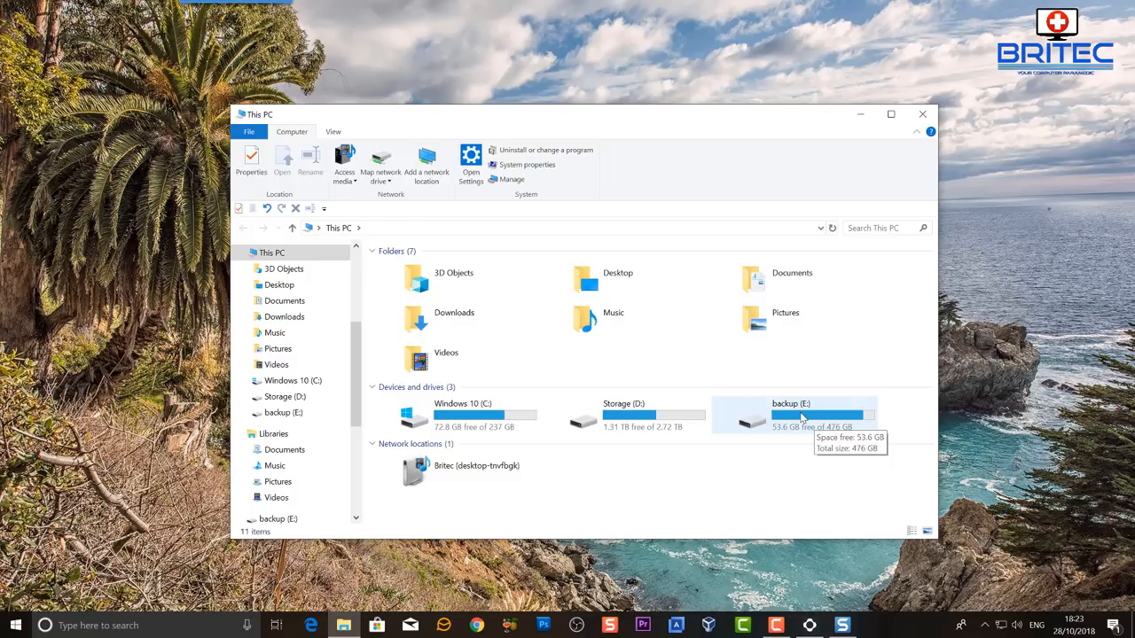
# Browse into E:\Games\SteamLibrary to check its contents, then close File Explorer
pyautogui.doubleClick(791, 415)
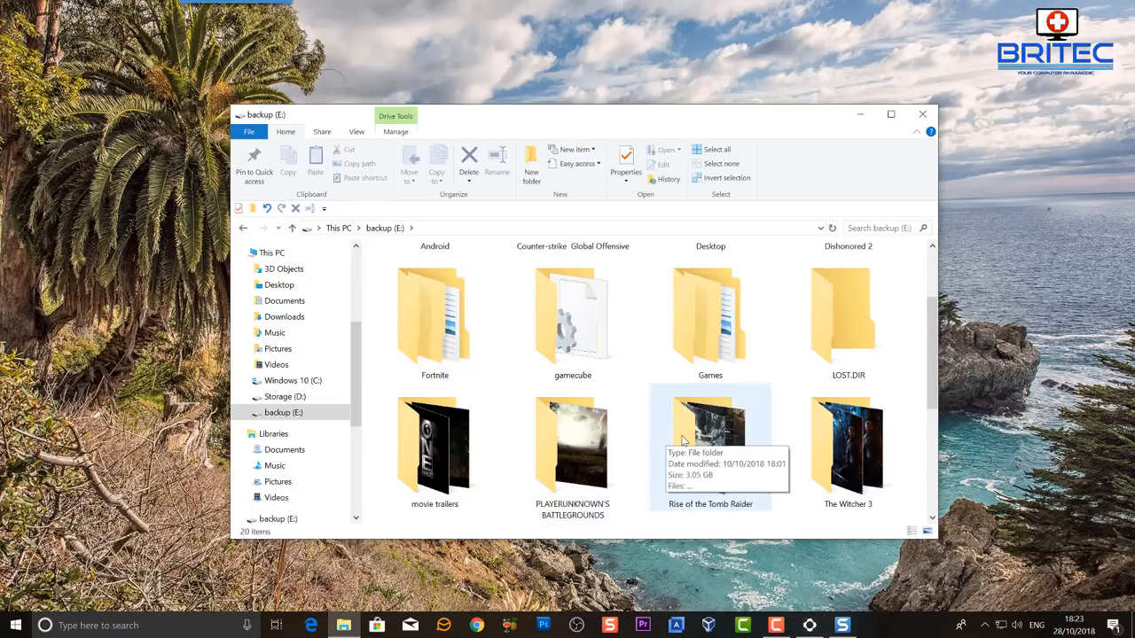
pyautogui.doubleClick(709, 319)
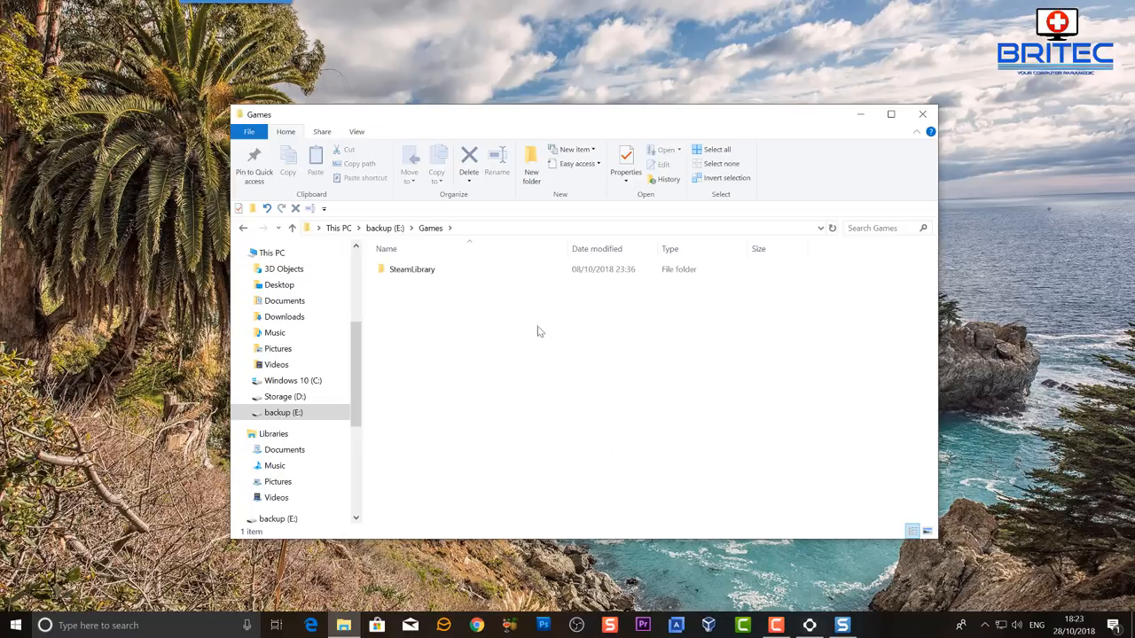
pyautogui.click(411, 269)
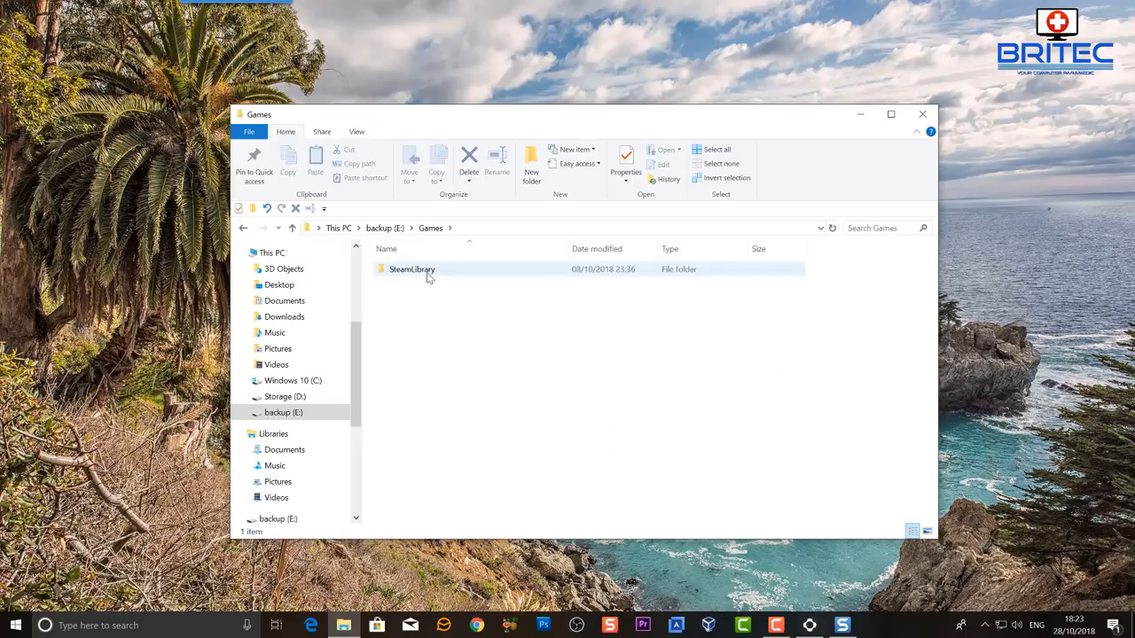
pyautogui.doubleClick(411, 269)
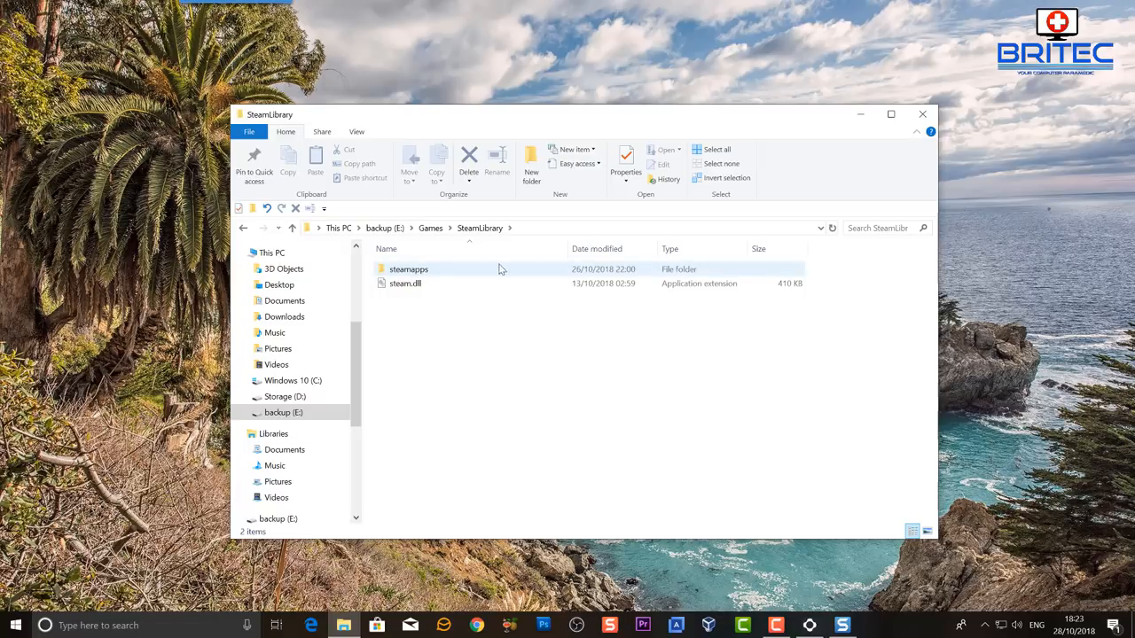
pyautogui.moveTo(922, 114)
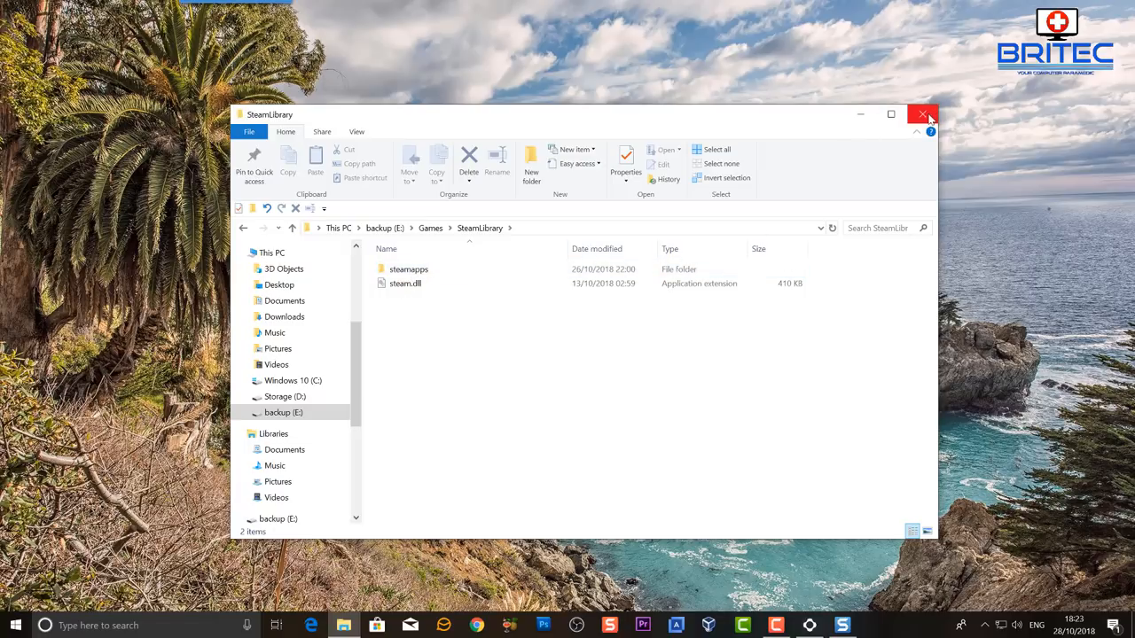
pyautogui.moveTo(922, 115)
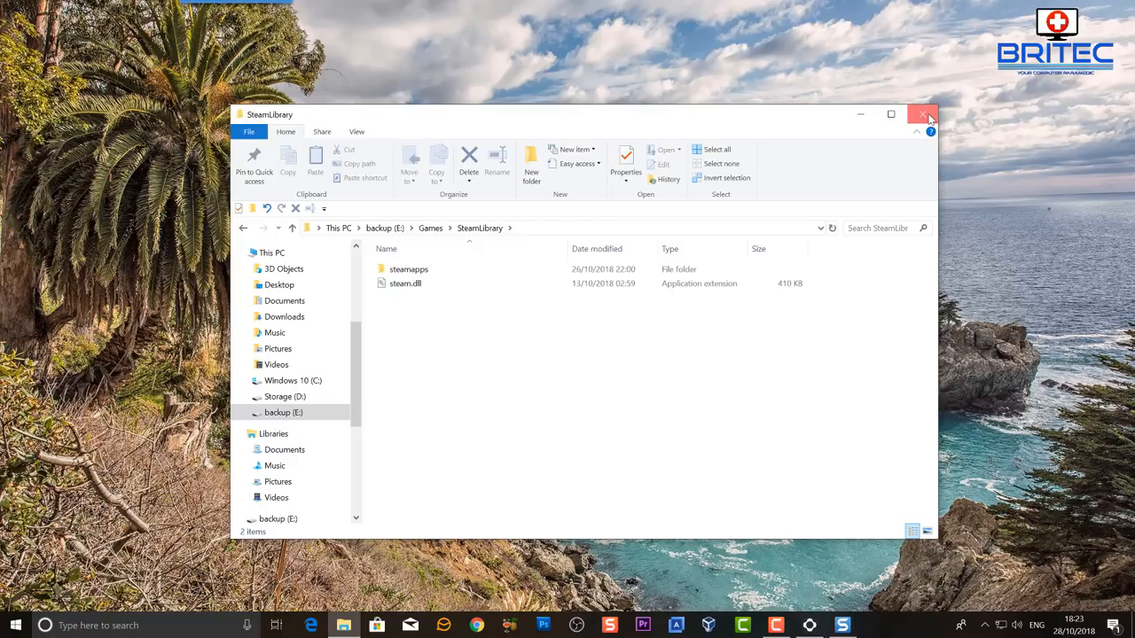
pyautogui.click(926, 113)
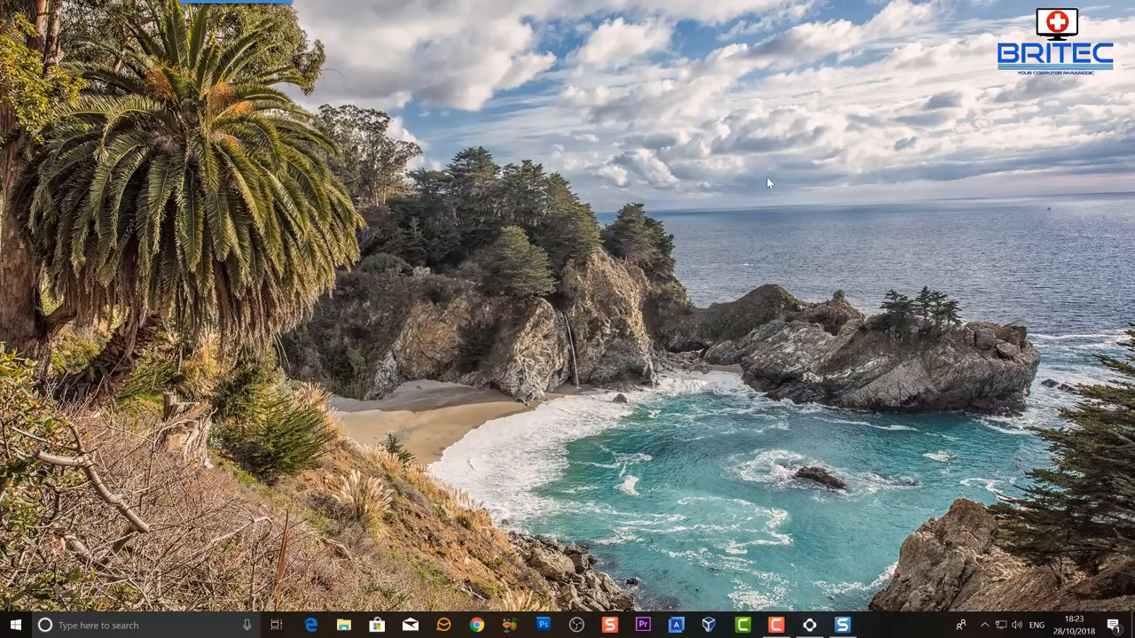
pyautogui.moveTo(638, 525)
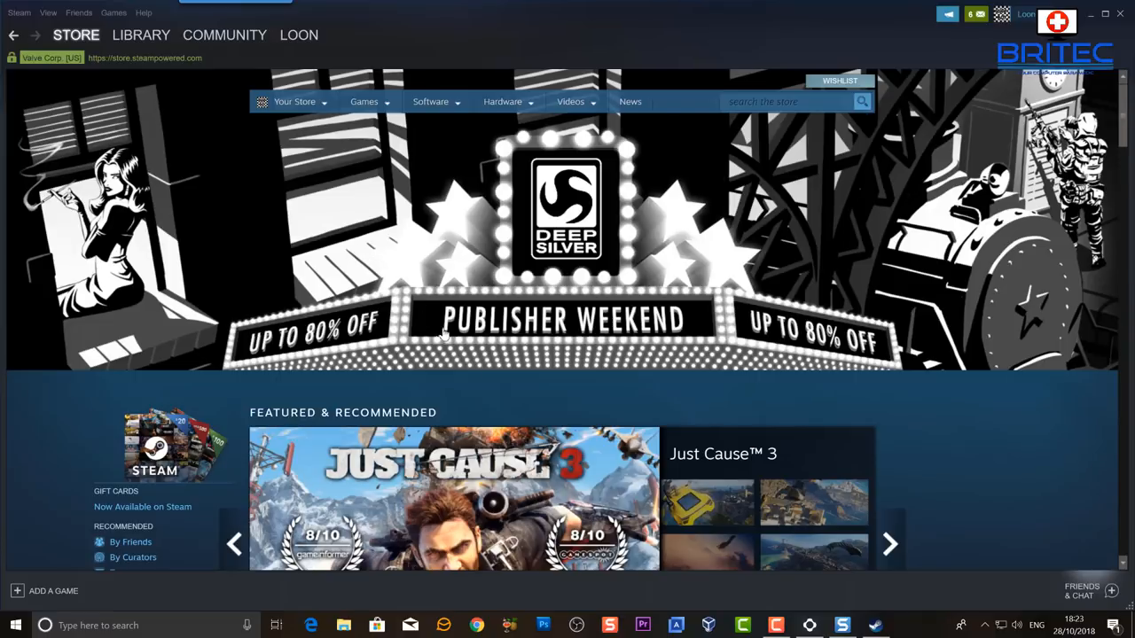
pyautogui.moveTo(550, 420)
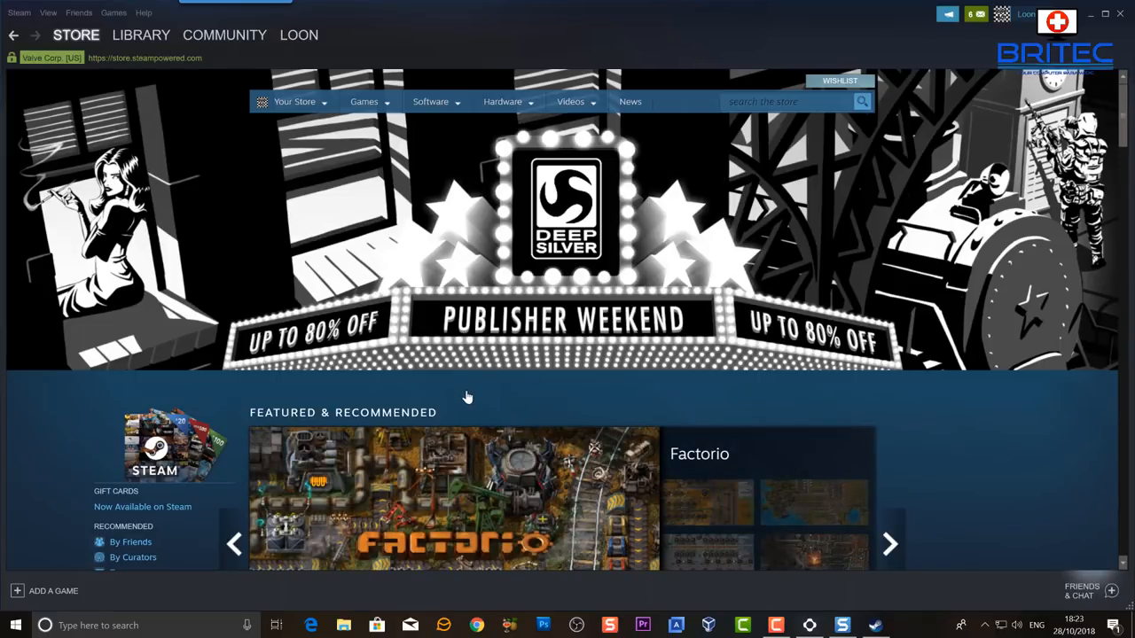
# Open the Steam menu from the store home page to reach Settings
pyautogui.click(431, 101)
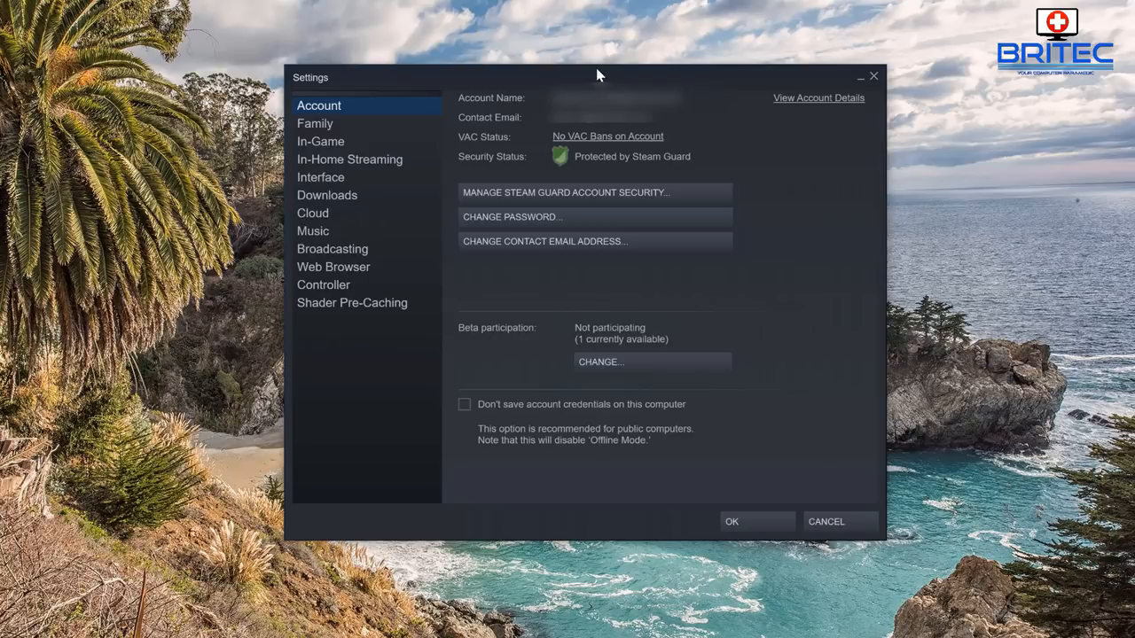
pyautogui.moveTo(381, 220)
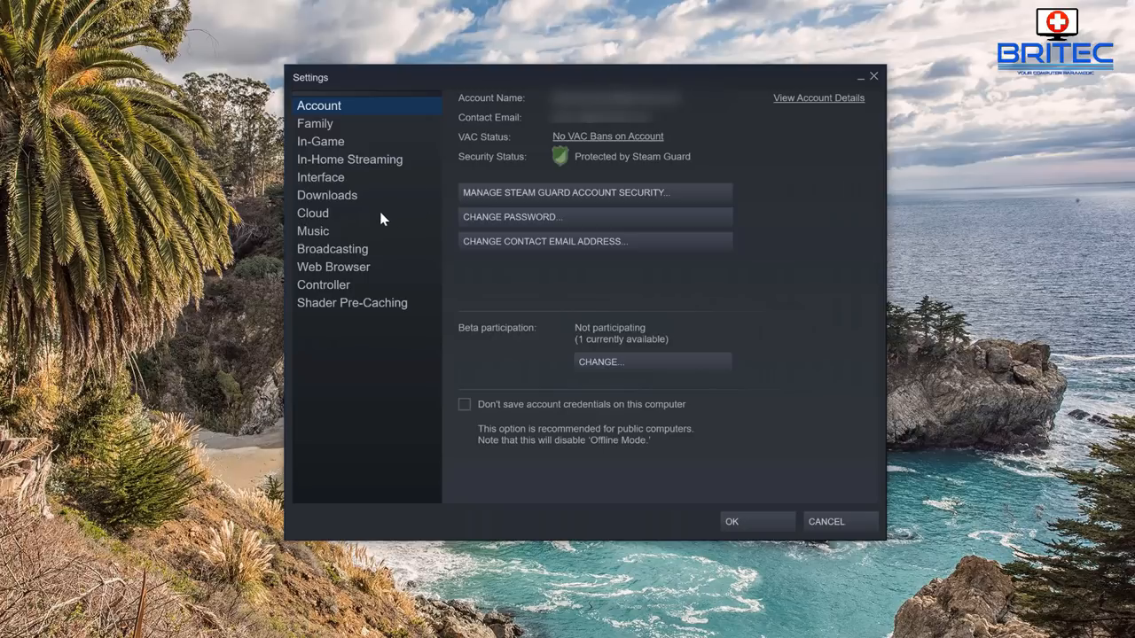
pyautogui.moveTo(330, 163)
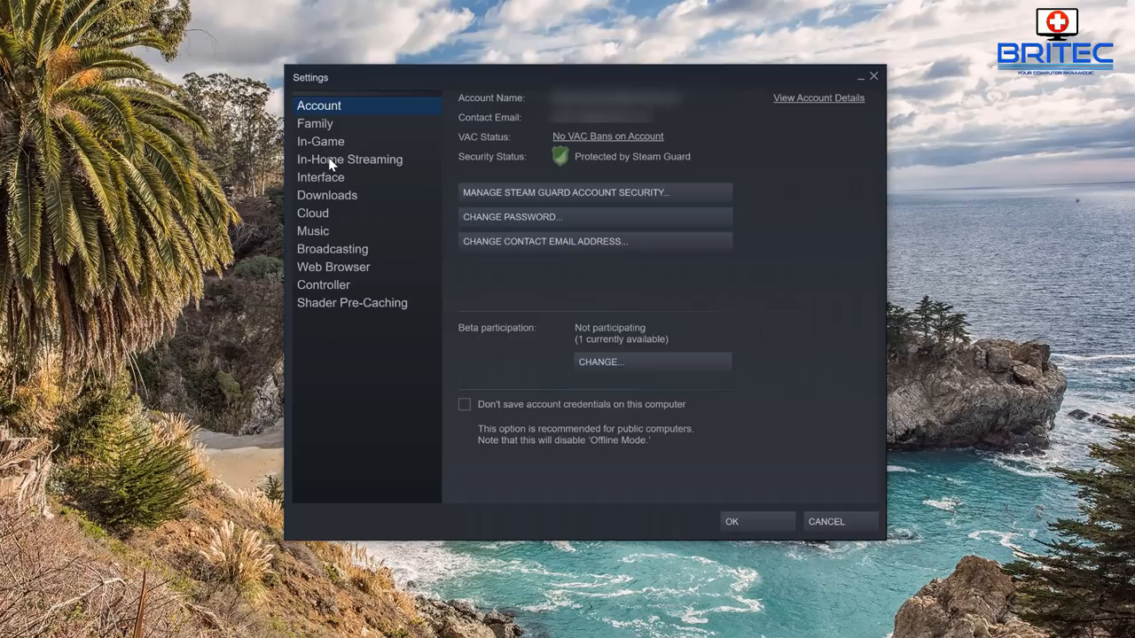
pyautogui.moveTo(317, 143)
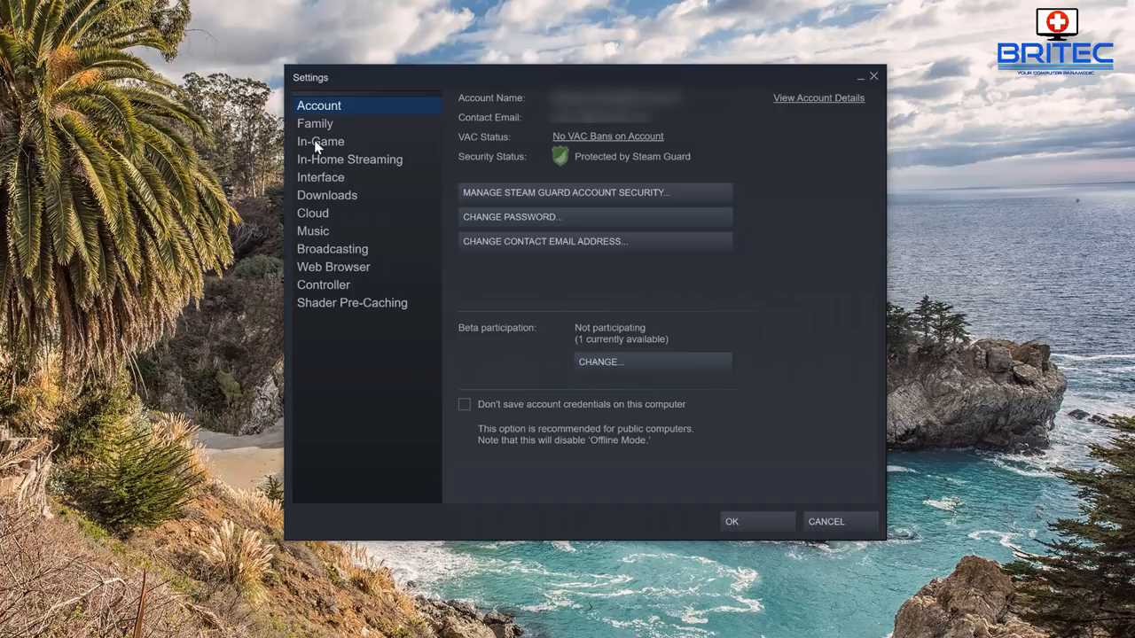
# Go to the Downloads settings and show the Steam Library Folders list
pyautogui.click(326, 195)
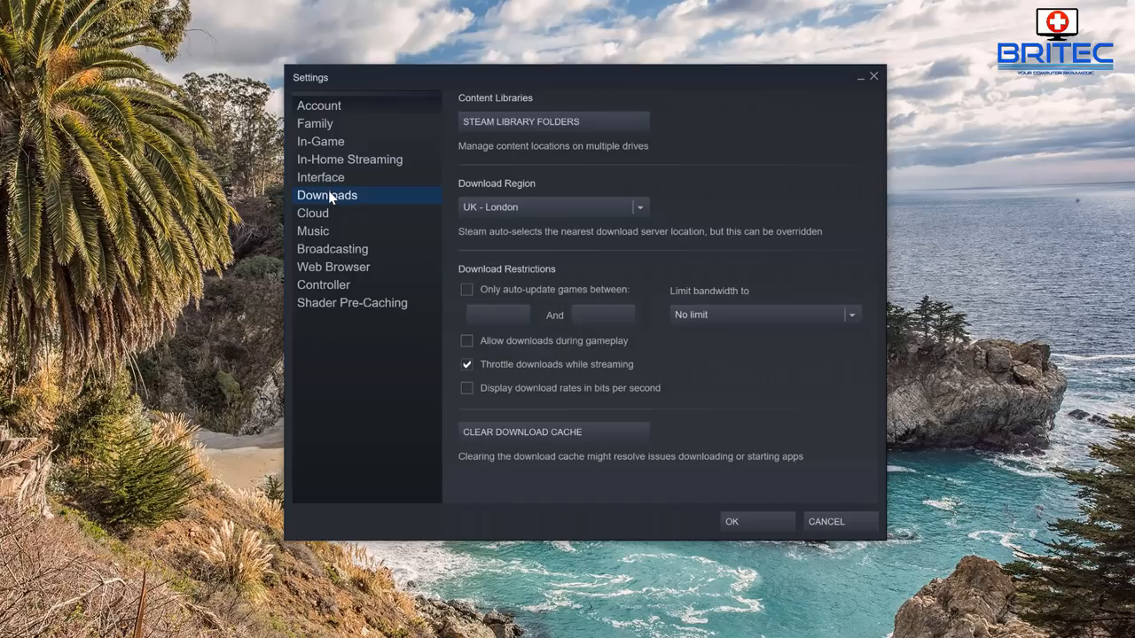
pyautogui.moveTo(517, 181)
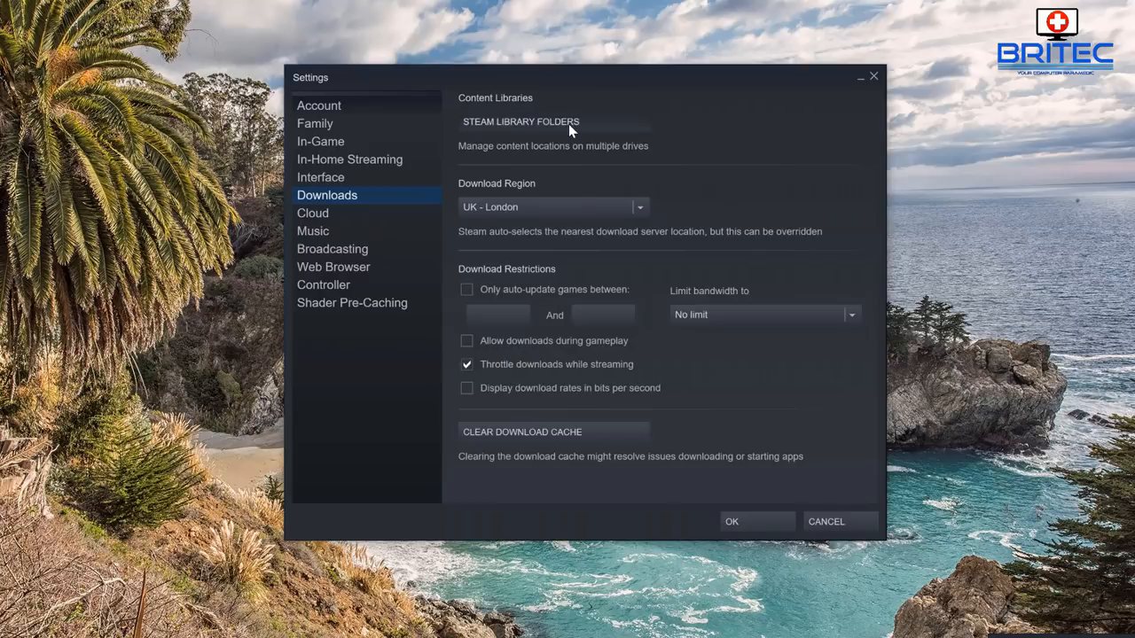
pyautogui.click(553, 121)
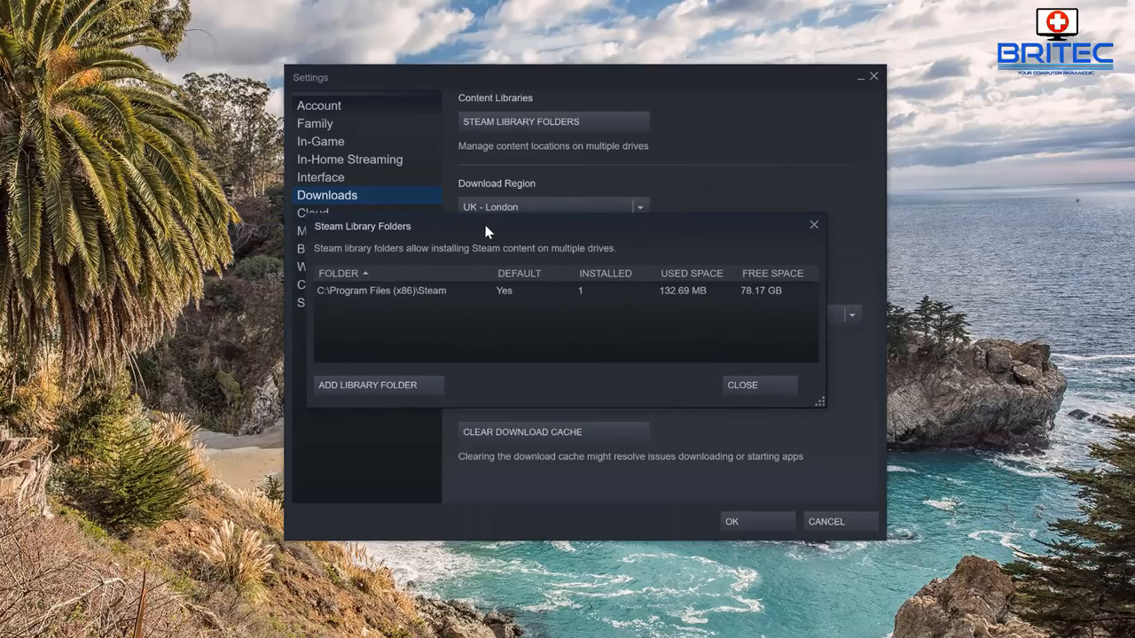
pyautogui.moveTo(865, 87)
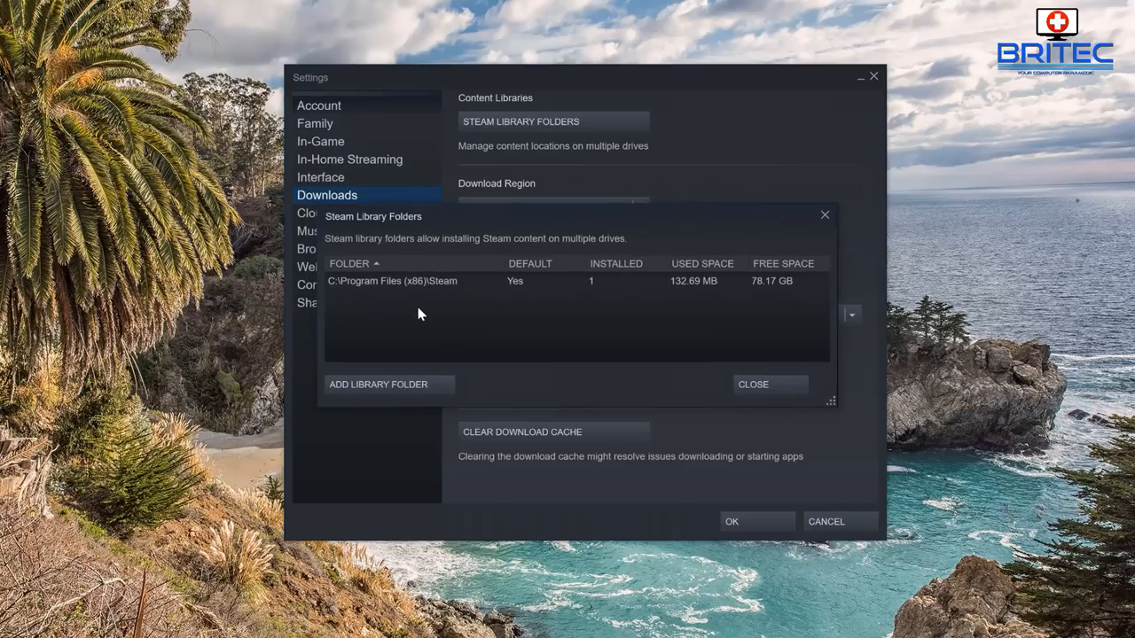
pyautogui.moveTo(358, 394)
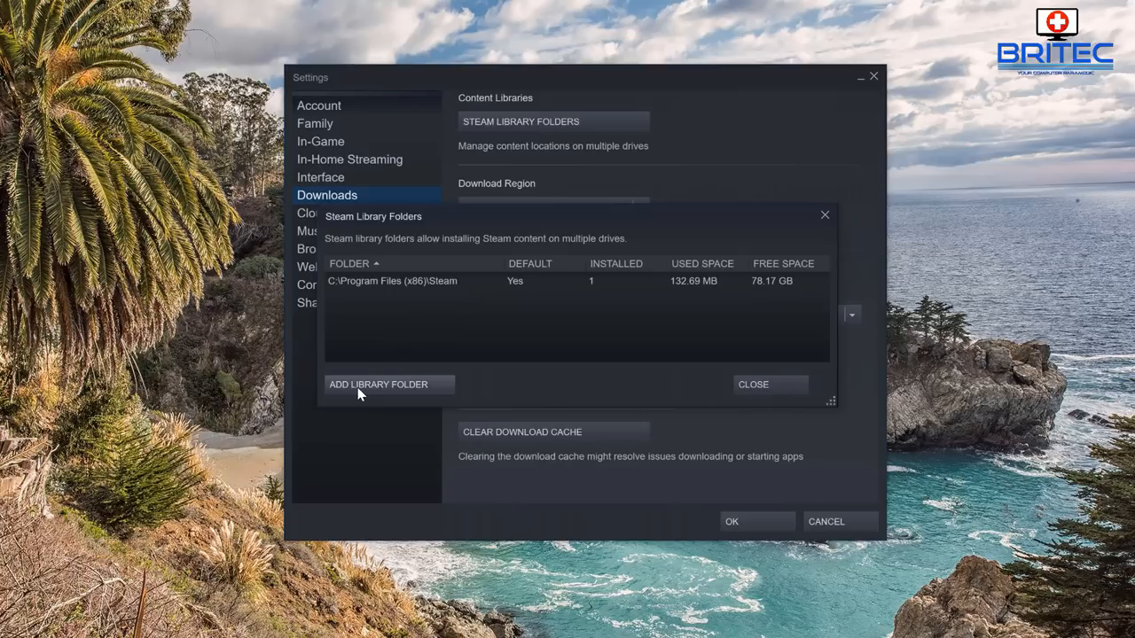
# Start adding a library folder and point the picker to E:\Games\SteamLibrary
pyautogui.click(378, 383)
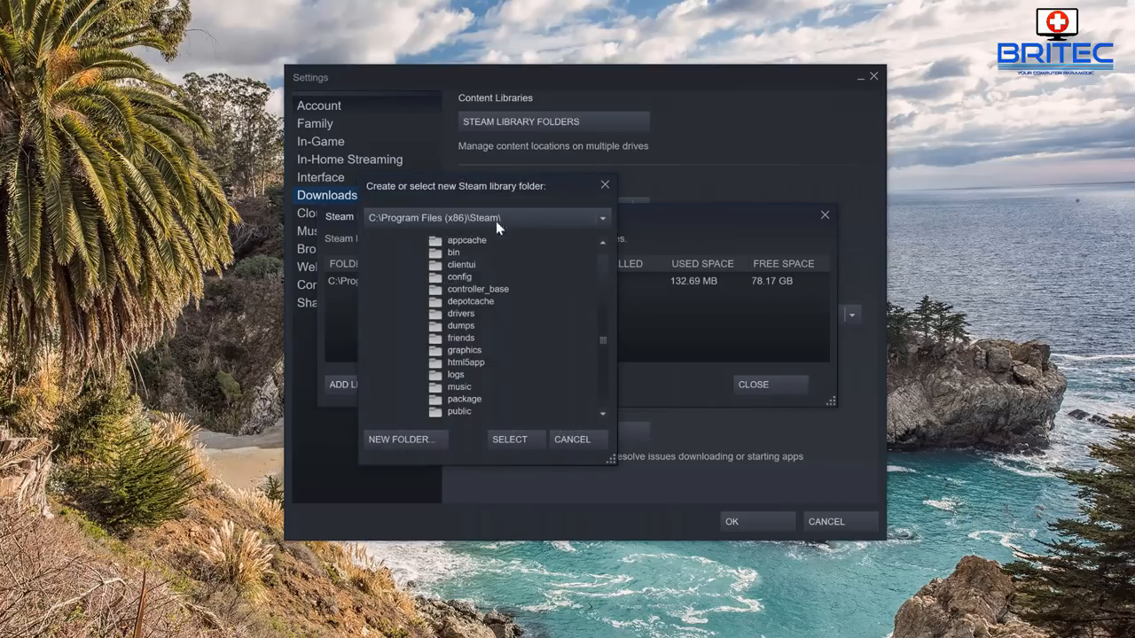
pyautogui.moveTo(455, 186); pyautogui.dragTo(550, 138)
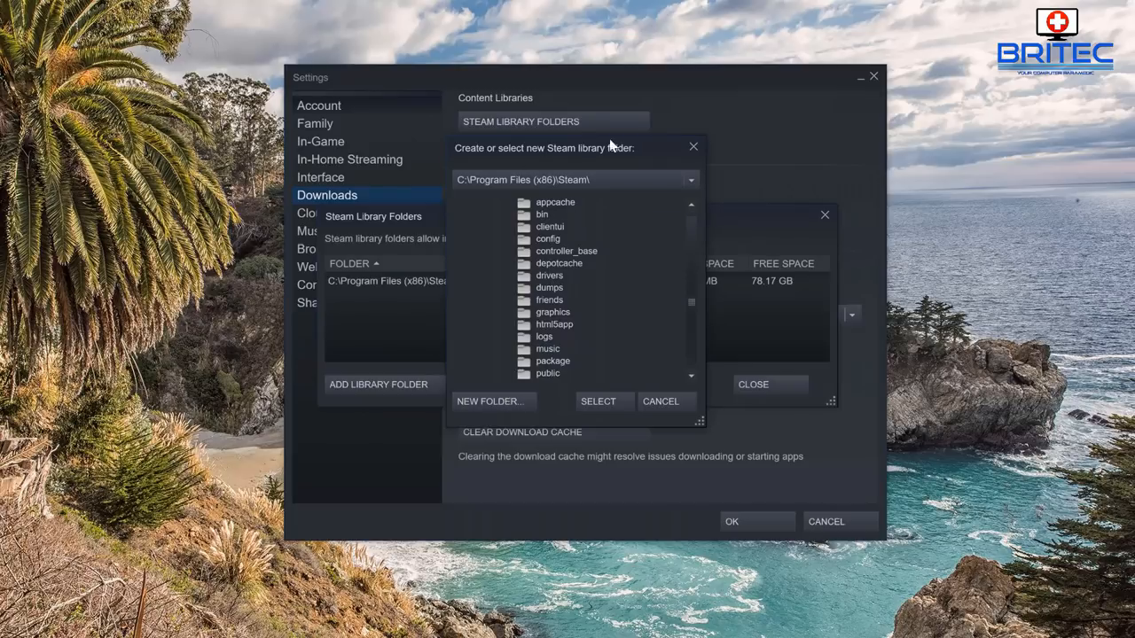
pyautogui.moveTo(691, 204)
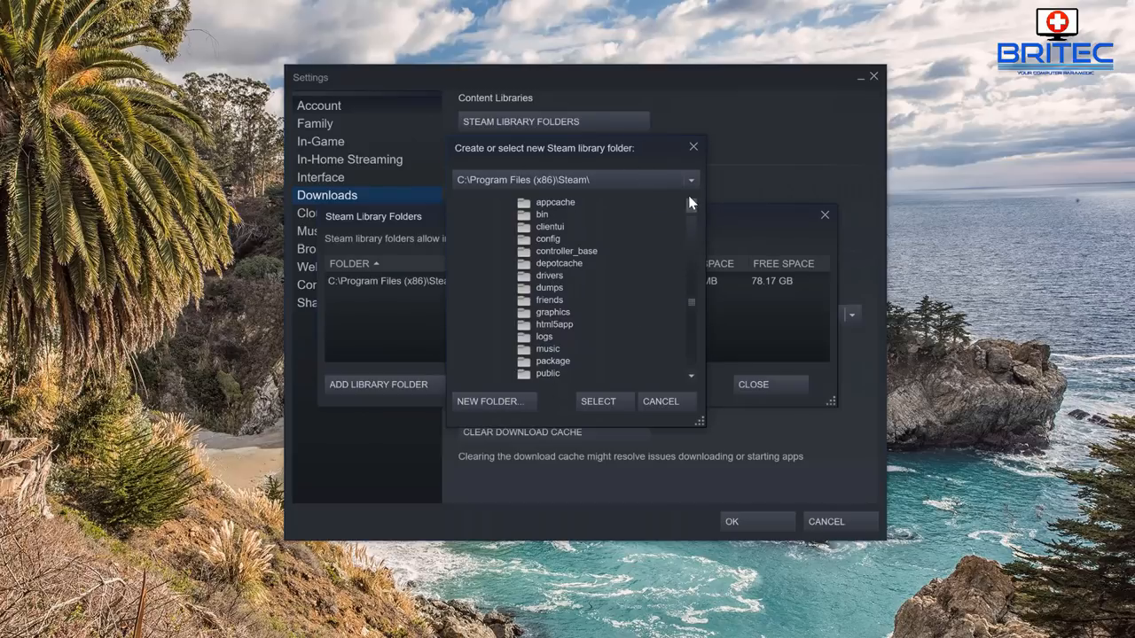
pyautogui.click(692, 179)
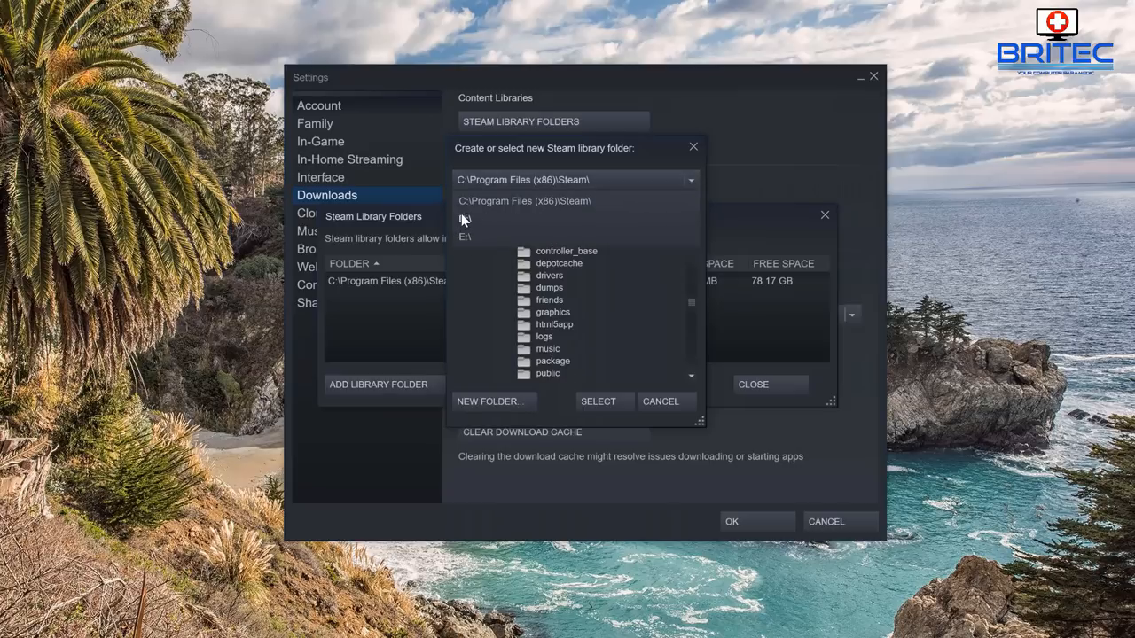
pyautogui.click(465, 234)
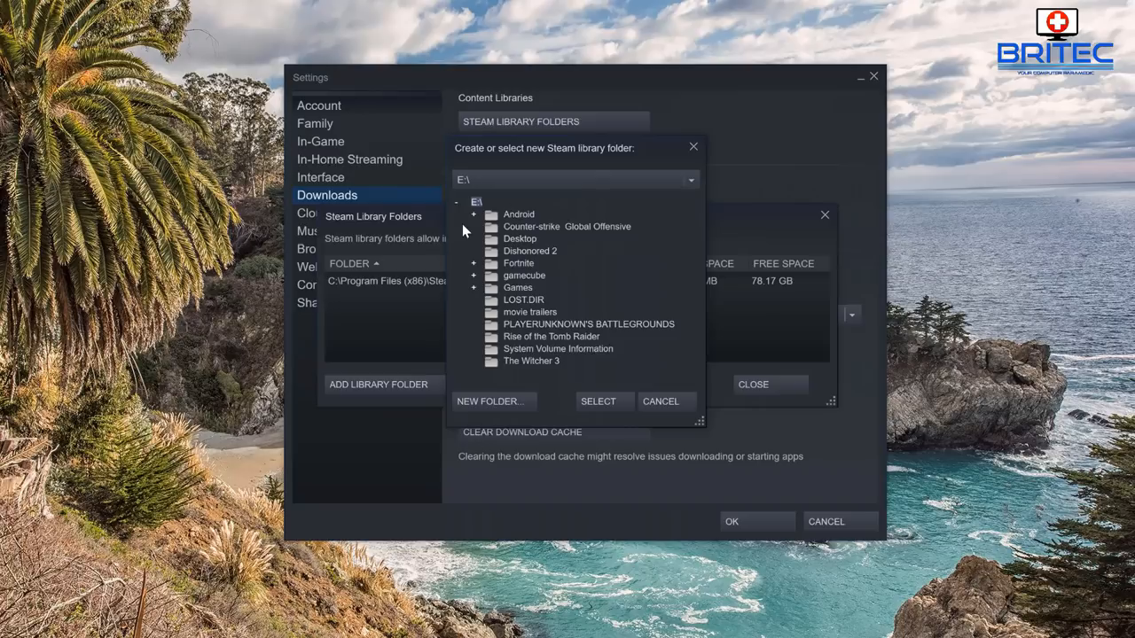
pyautogui.moveTo(523, 275)
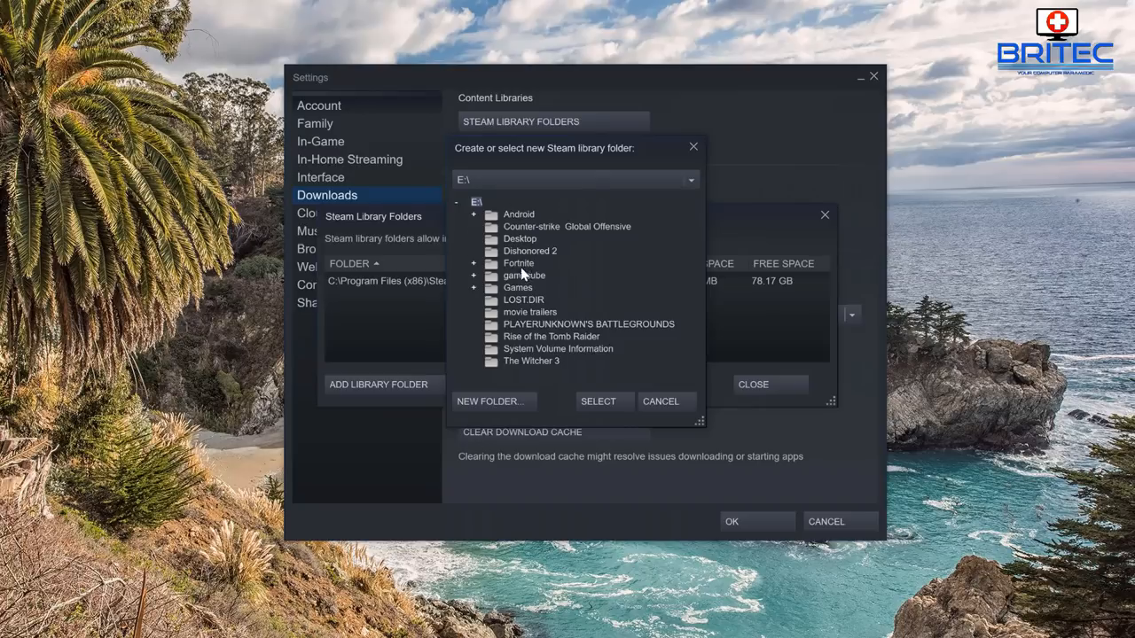
pyautogui.click(476, 287)
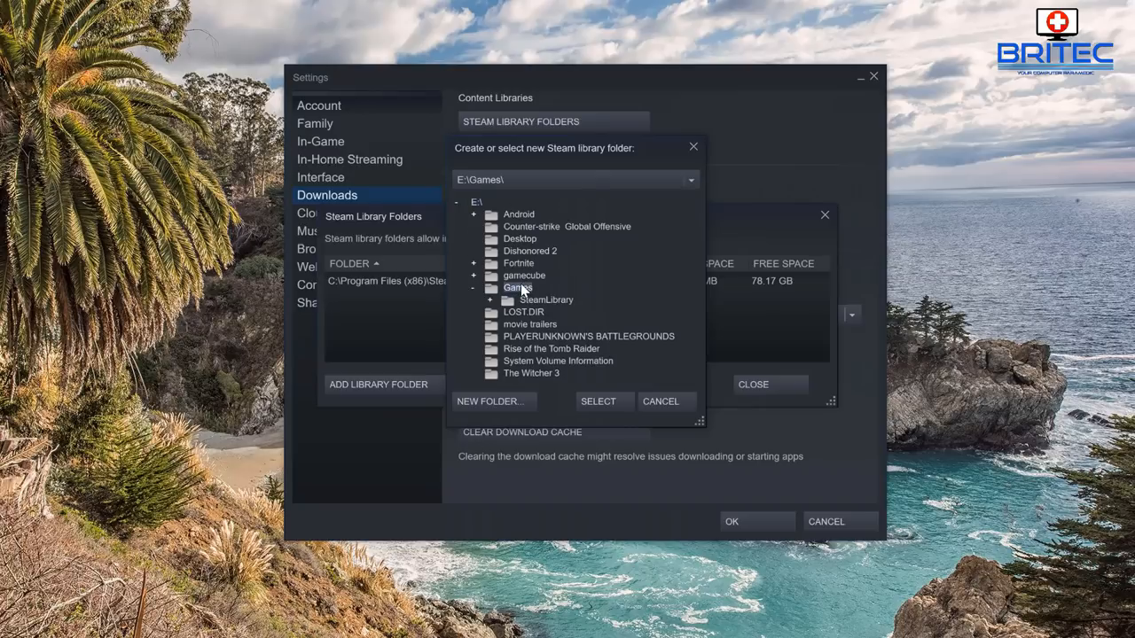
pyautogui.click(546, 299)
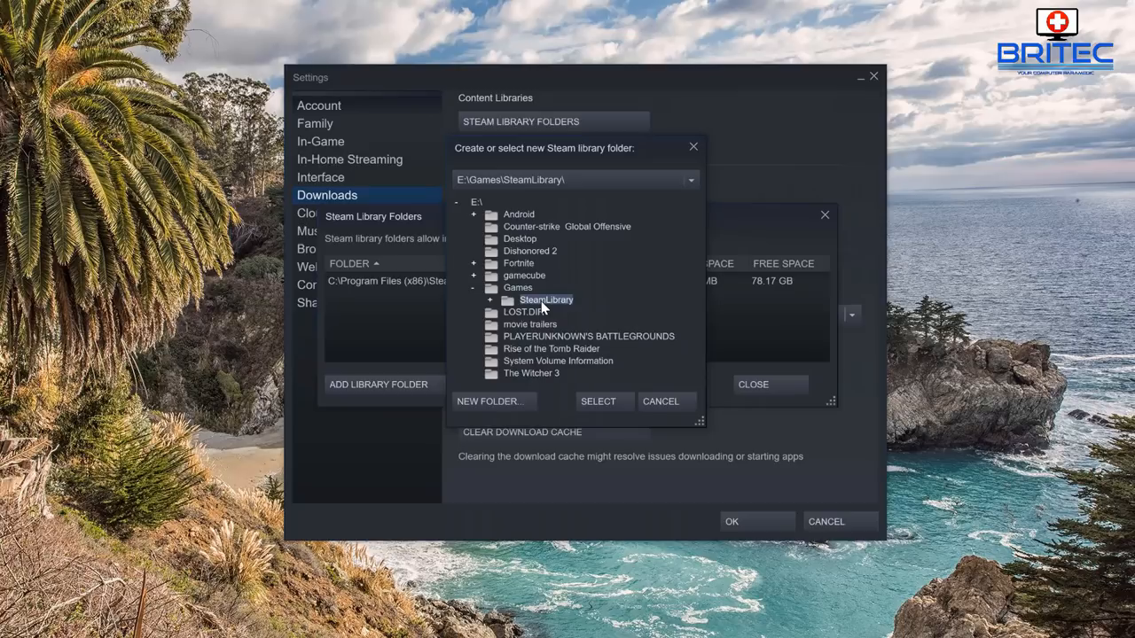
pyautogui.moveTo(566, 305)
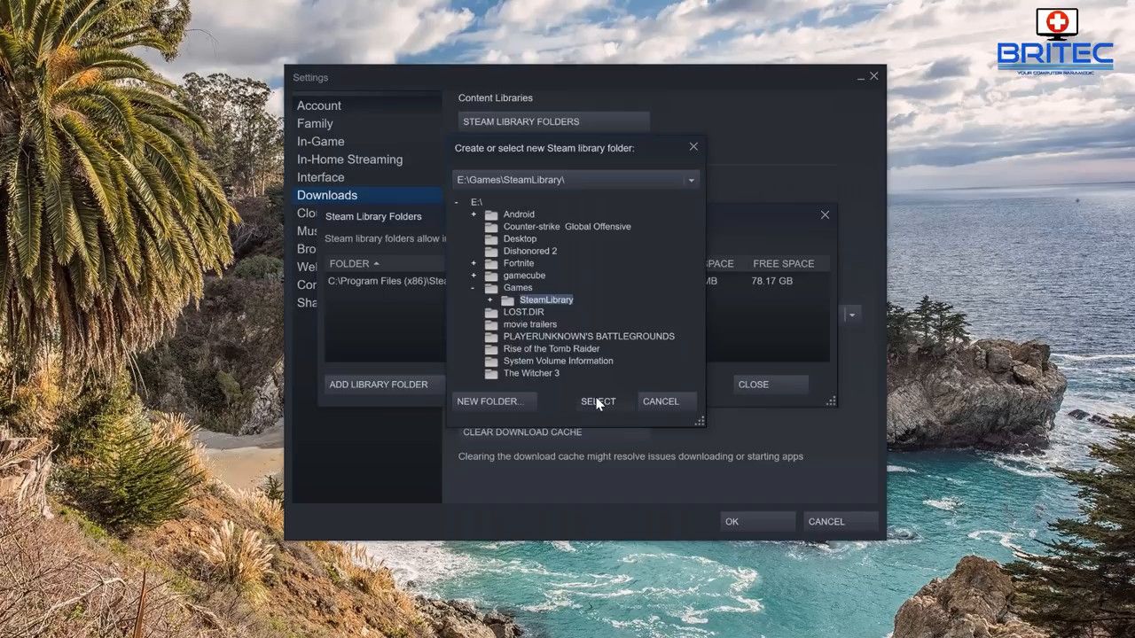
# Add E:\Games\SteamLibrary to the library list and select the new entry as default
pyautogui.click(598, 401)
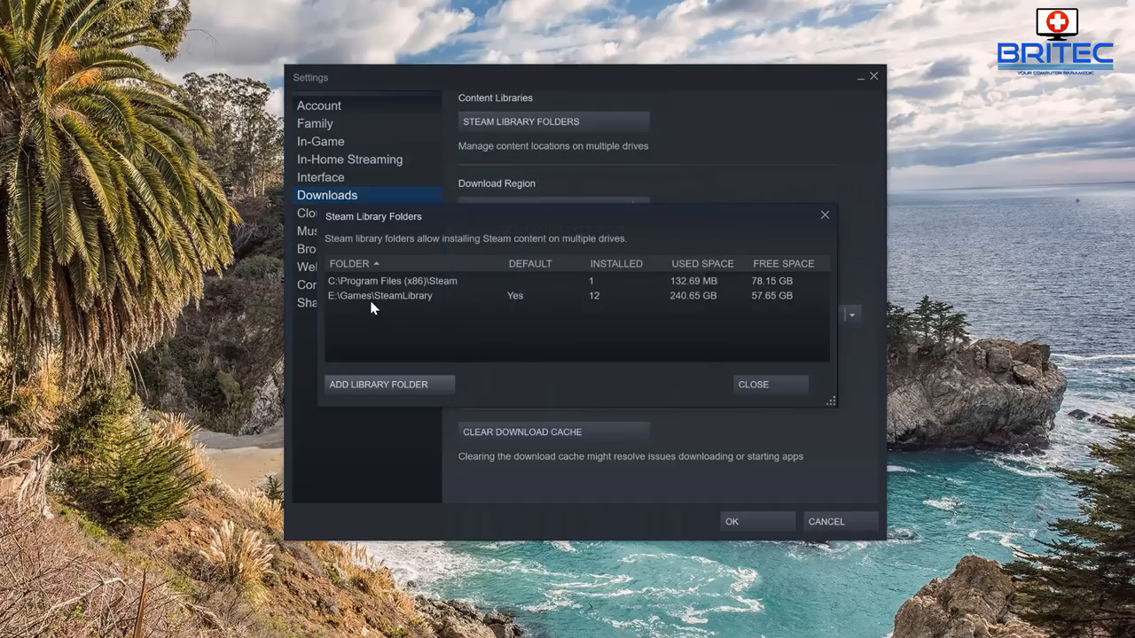
pyautogui.moveTo(514, 305)
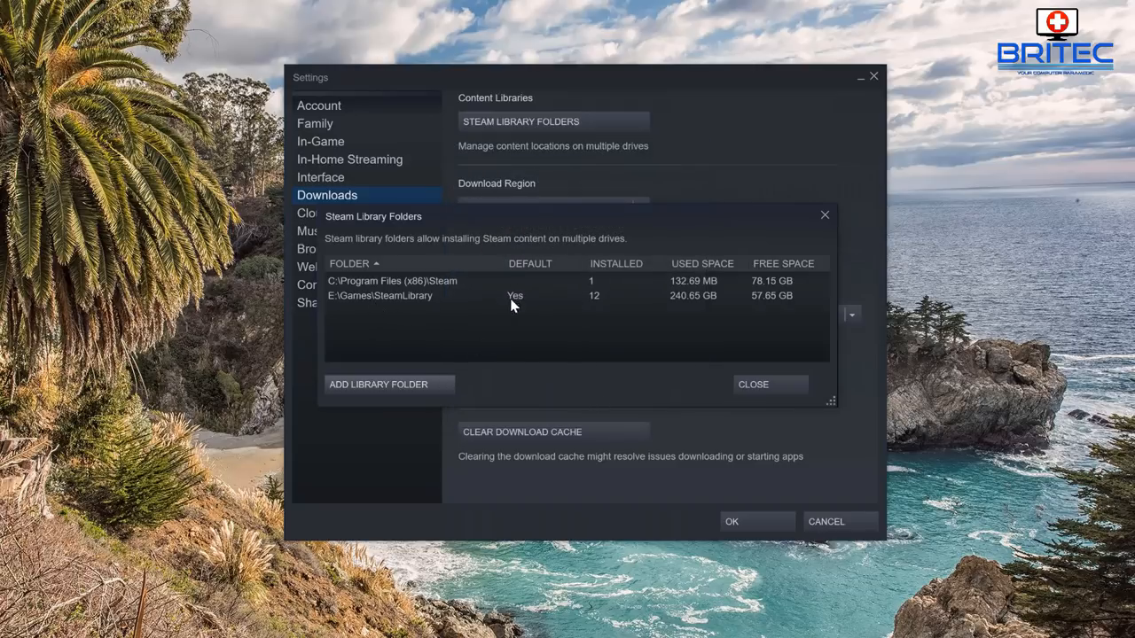
pyautogui.moveTo(726, 305)
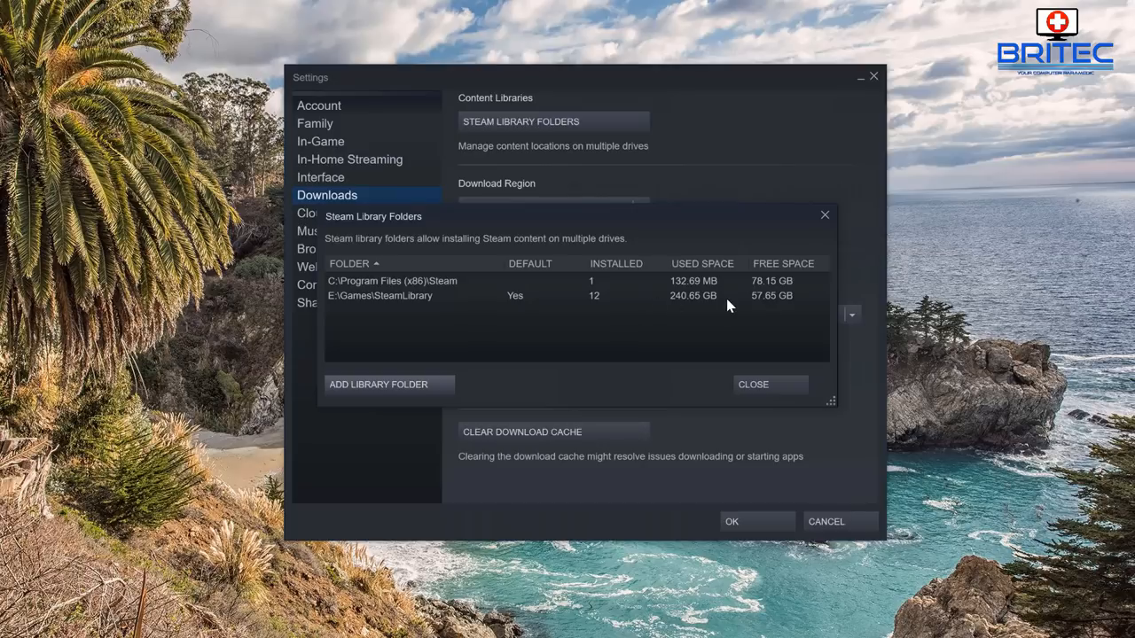
pyautogui.click(380, 294)
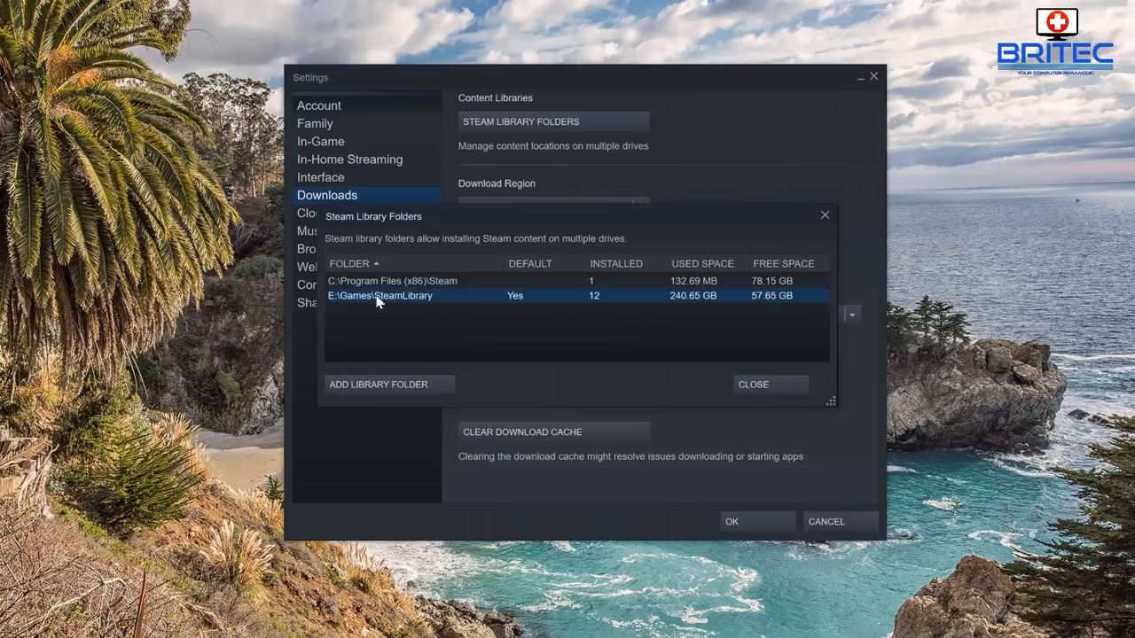
pyautogui.click(752, 383)
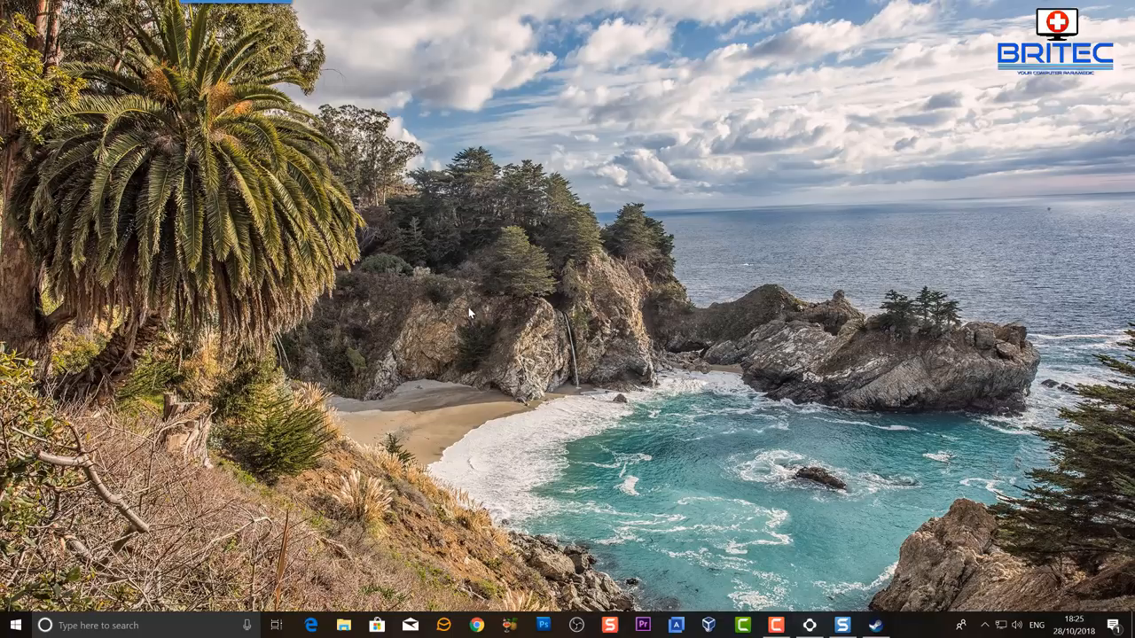
pyautogui.moveTo(500, 397)
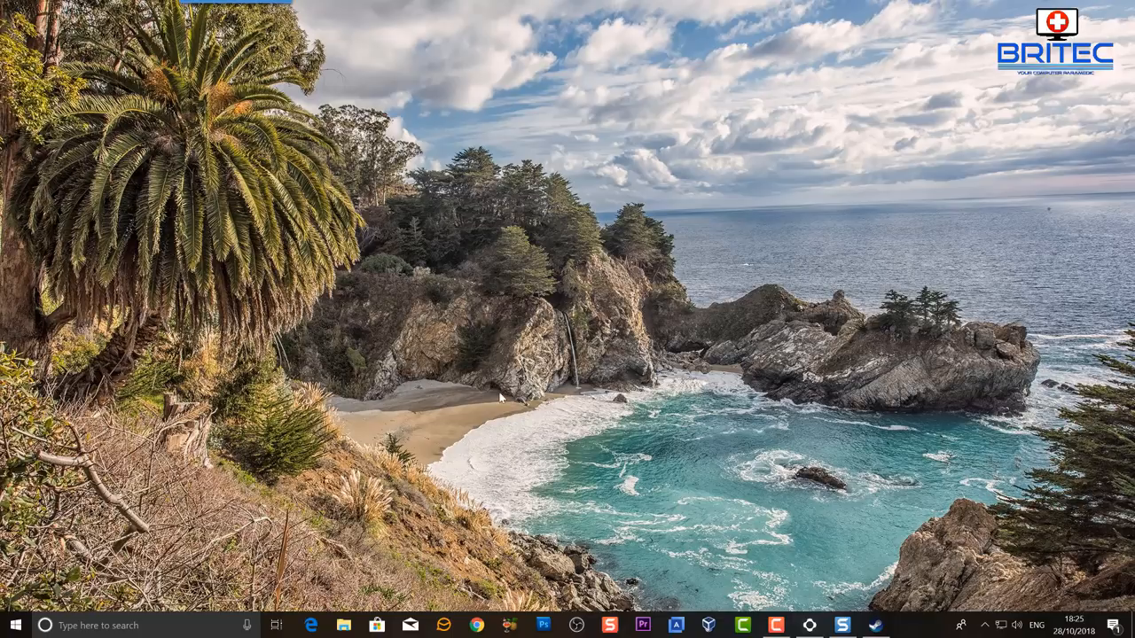
pyautogui.moveTo(553, 419)
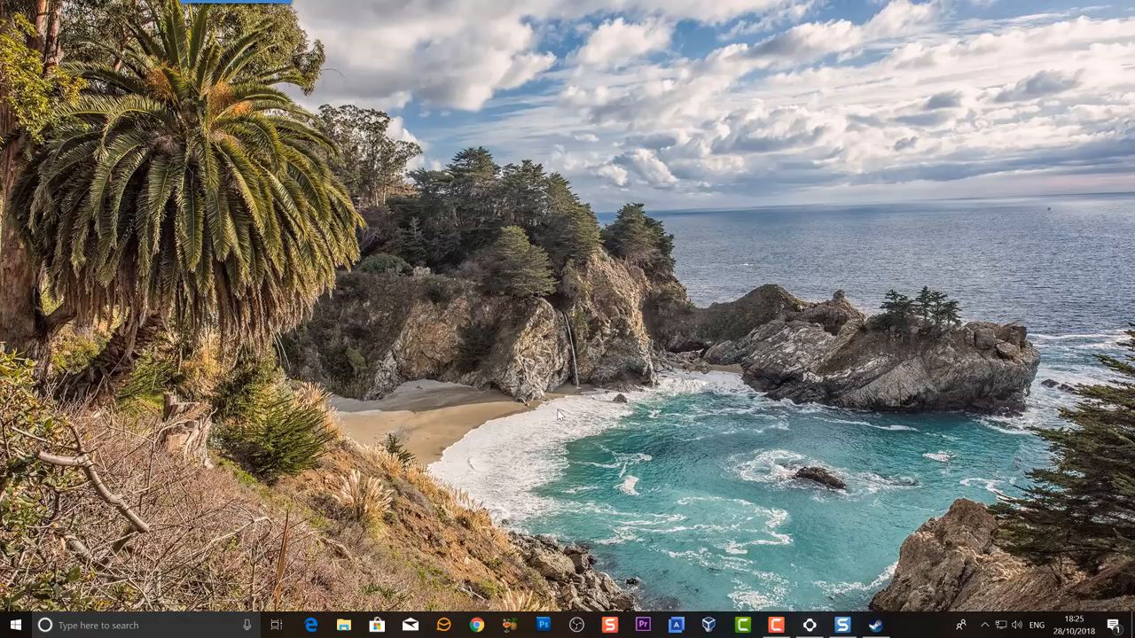
pyautogui.moveTo(621, 434)
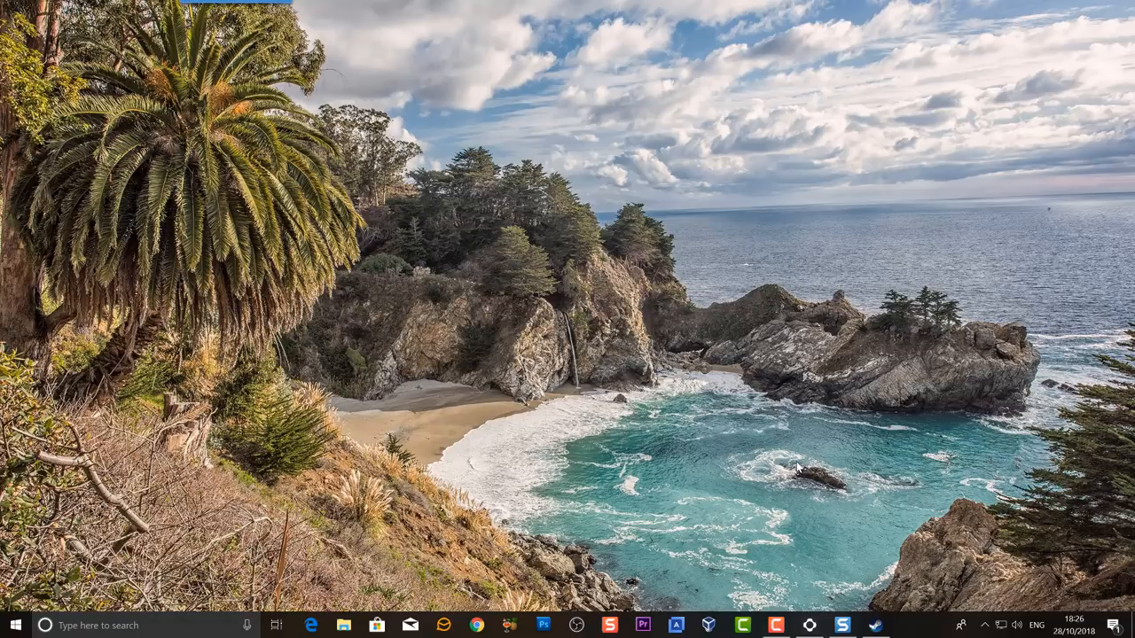
pyautogui.moveTo(803, 495)
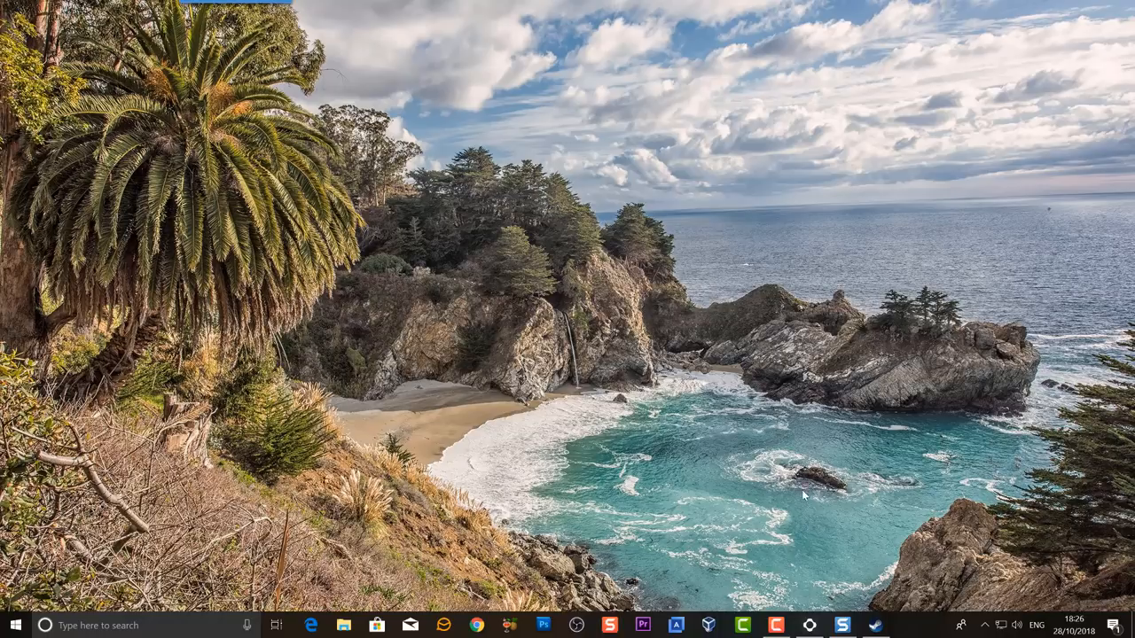
# Subscribe to the Britec channel on YouTube
pyautogui.click(477, 624)
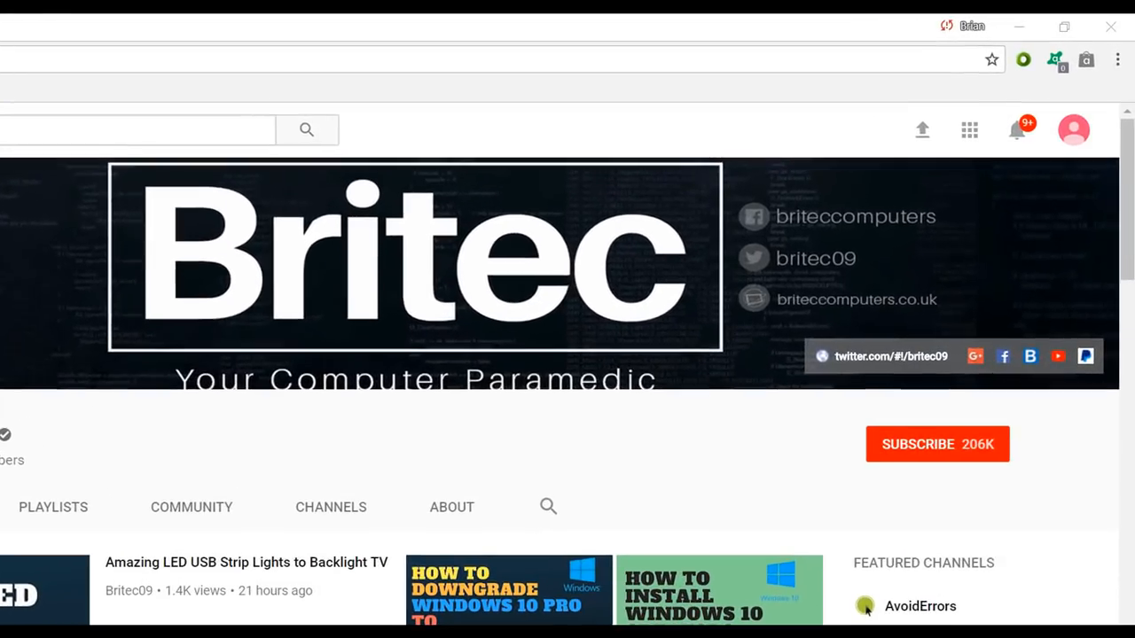
pyautogui.moveTo(958, 472)
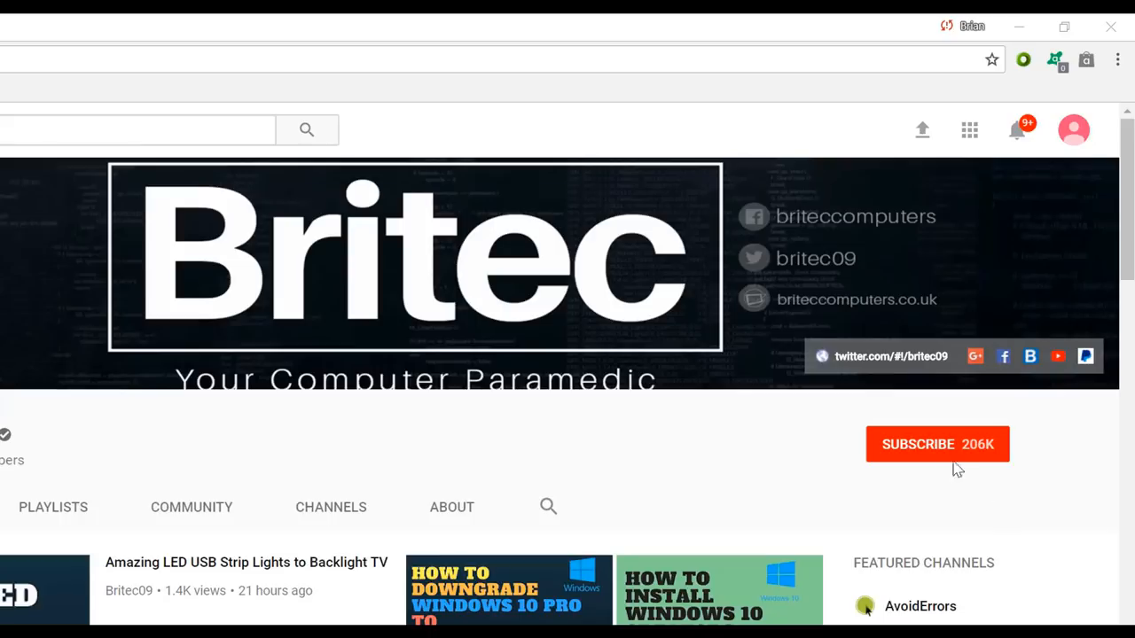
pyautogui.click(936, 443)
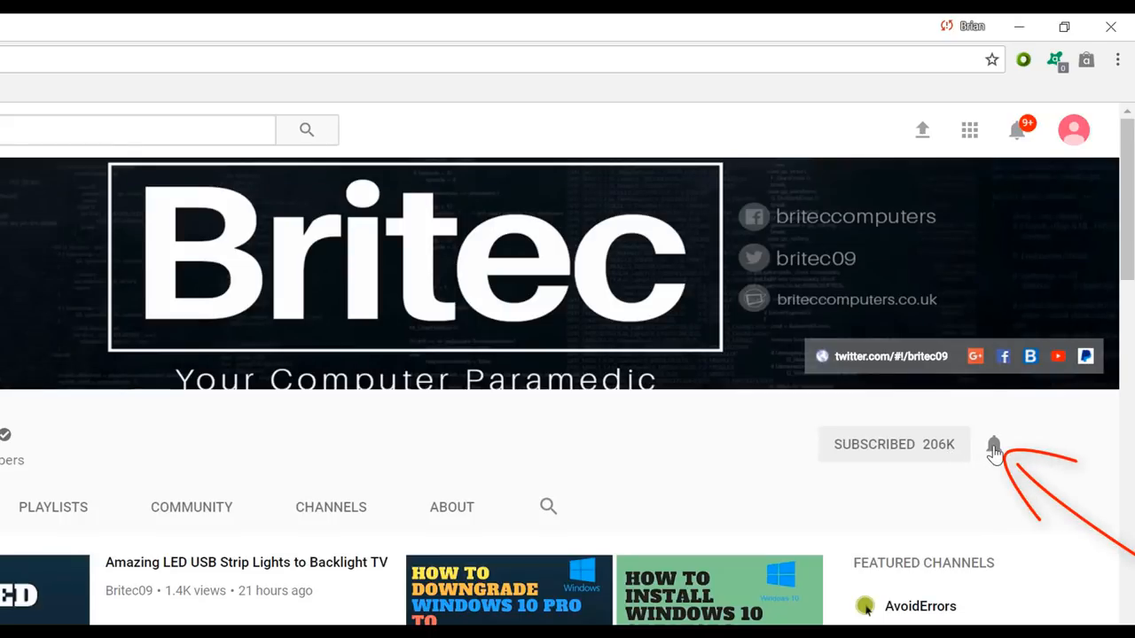
pyautogui.moveTo(993, 528)
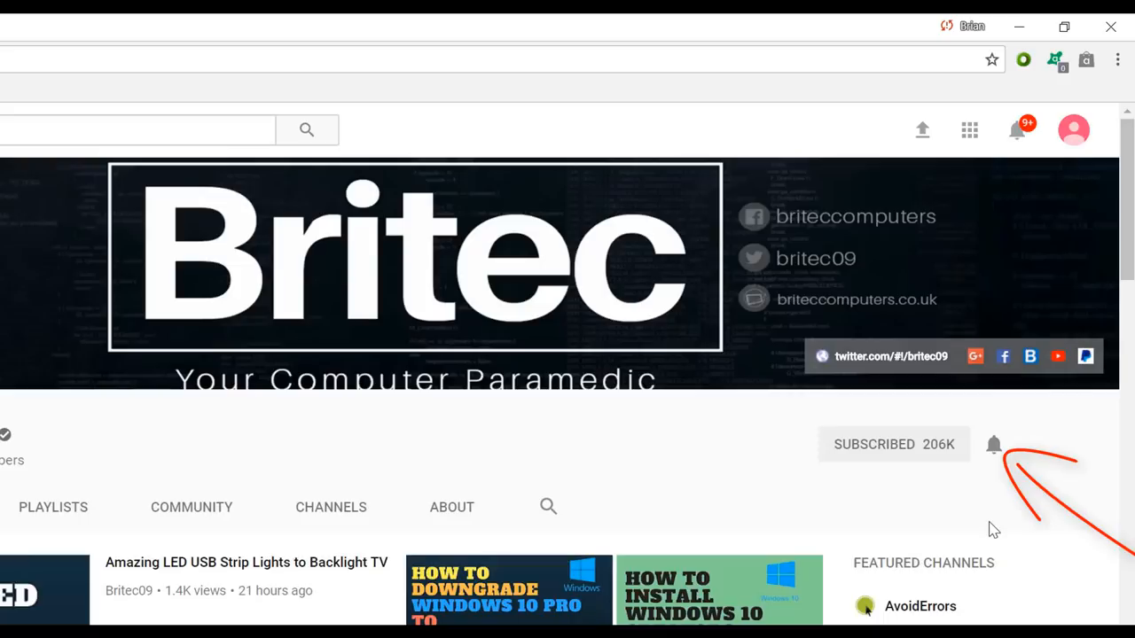